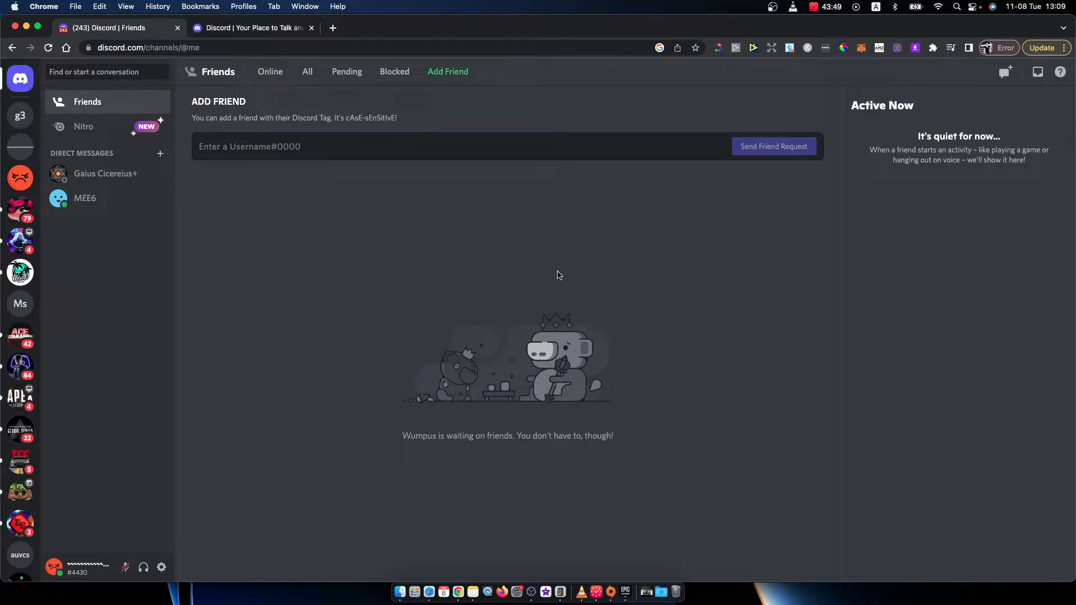
{"action": "mouse_move", "coordinate": [134, 351]}
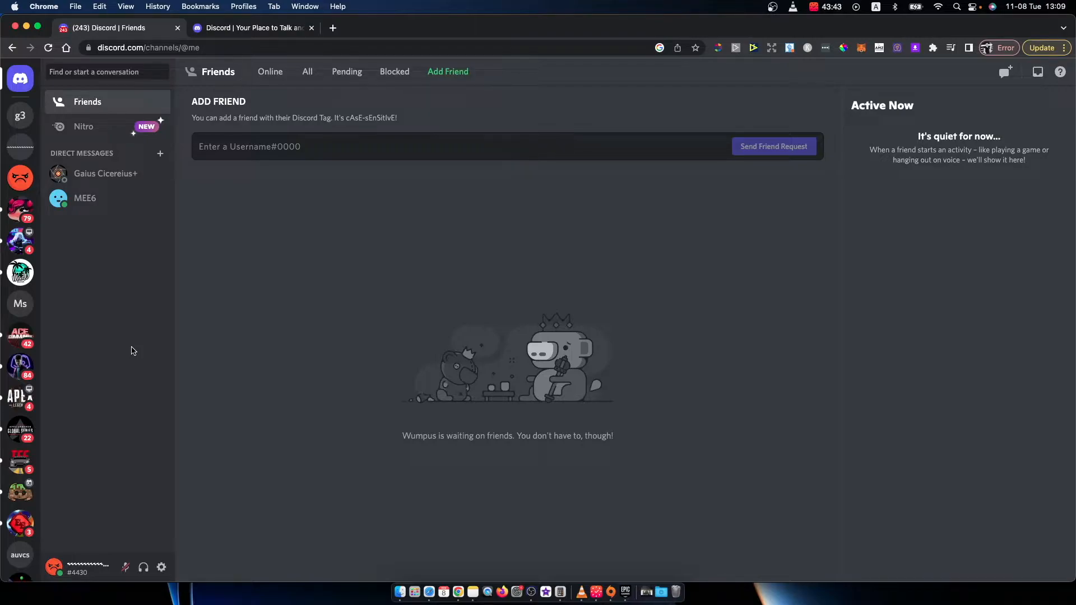
{"action": "mouse_move", "coordinate": [444, 275]}
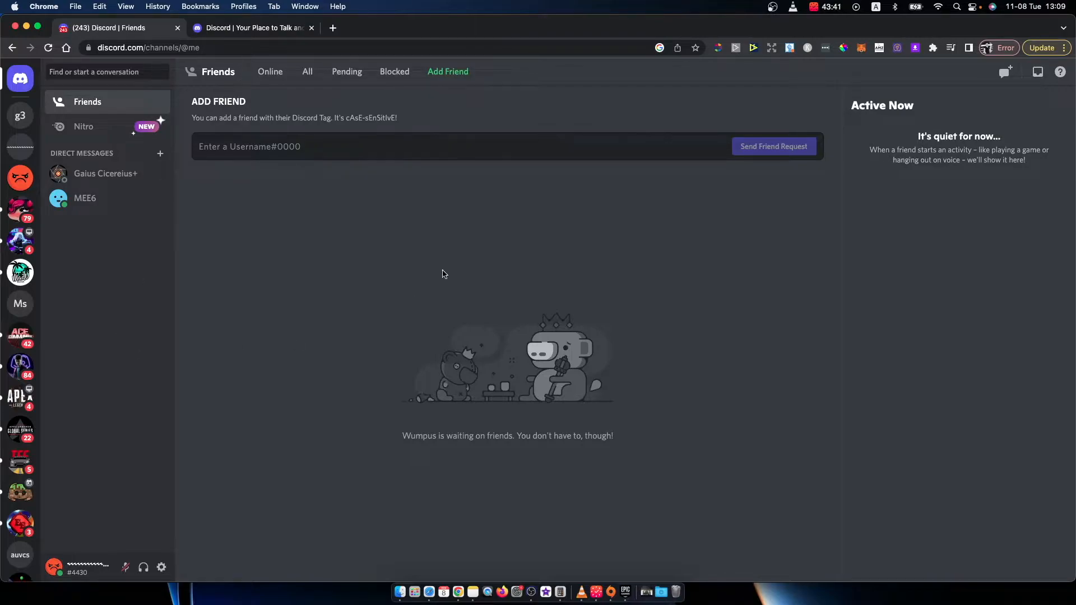
{"action": "mouse_move", "coordinate": [69, 232]}
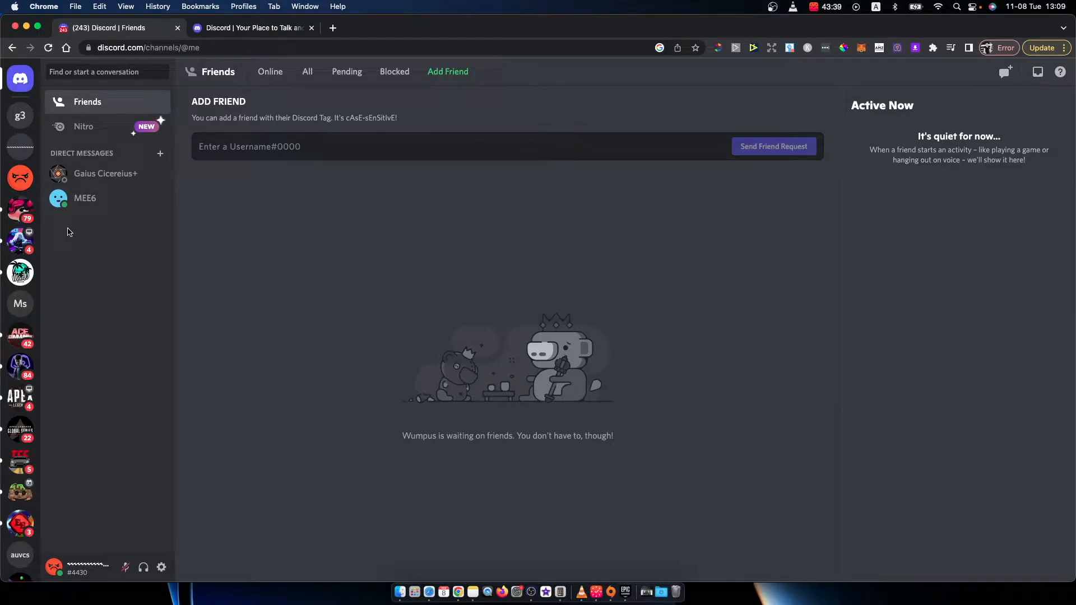
{"action": "mouse_move", "coordinate": [87, 226]}
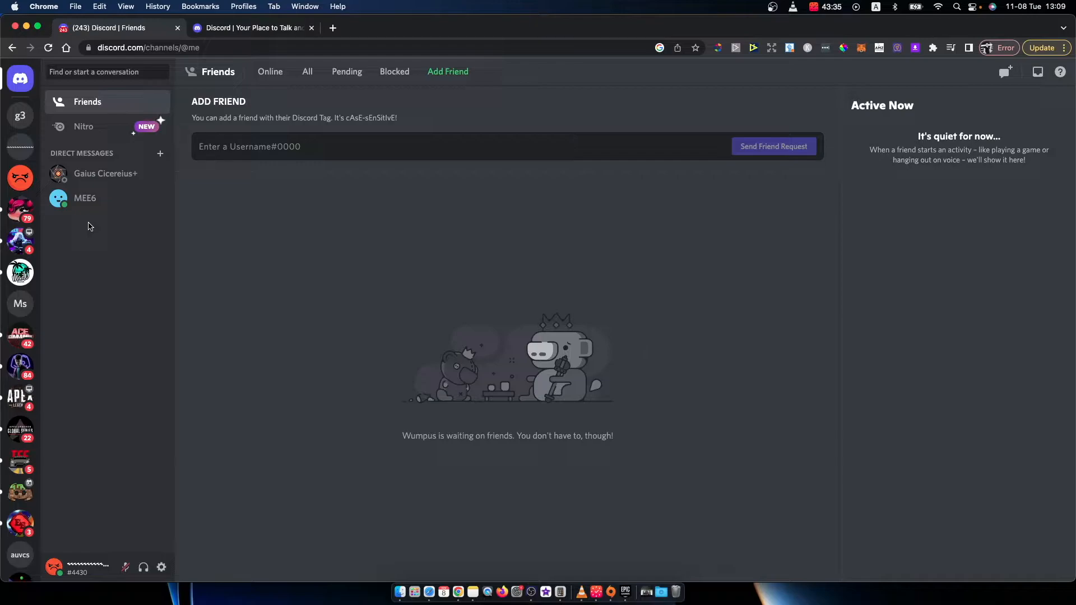
{"action": "mouse_move", "coordinate": [548, 223]}
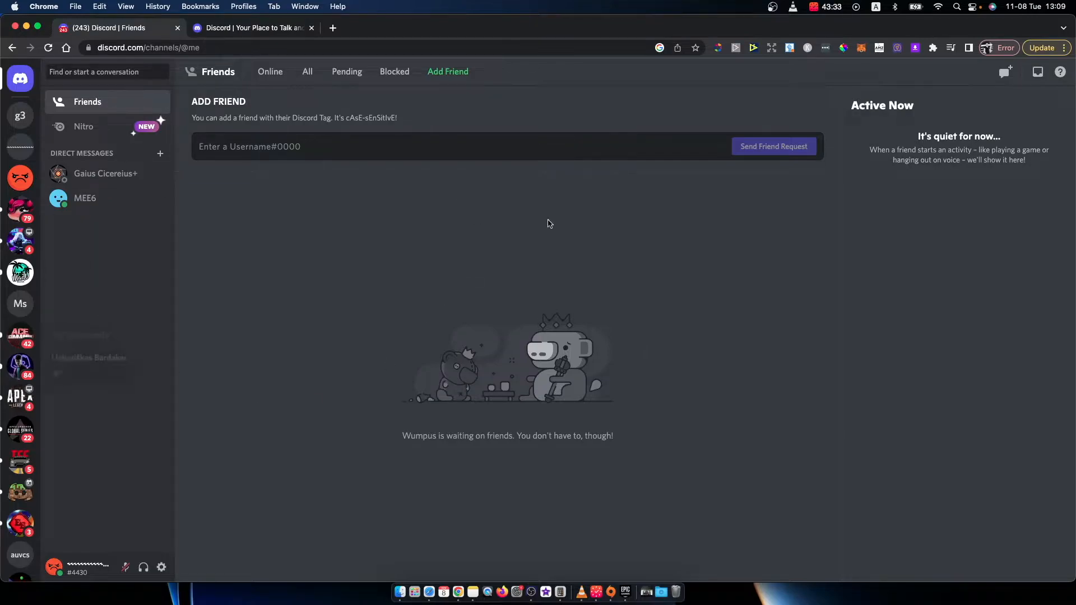
{"action": "mouse_move", "coordinate": [697, 161]}
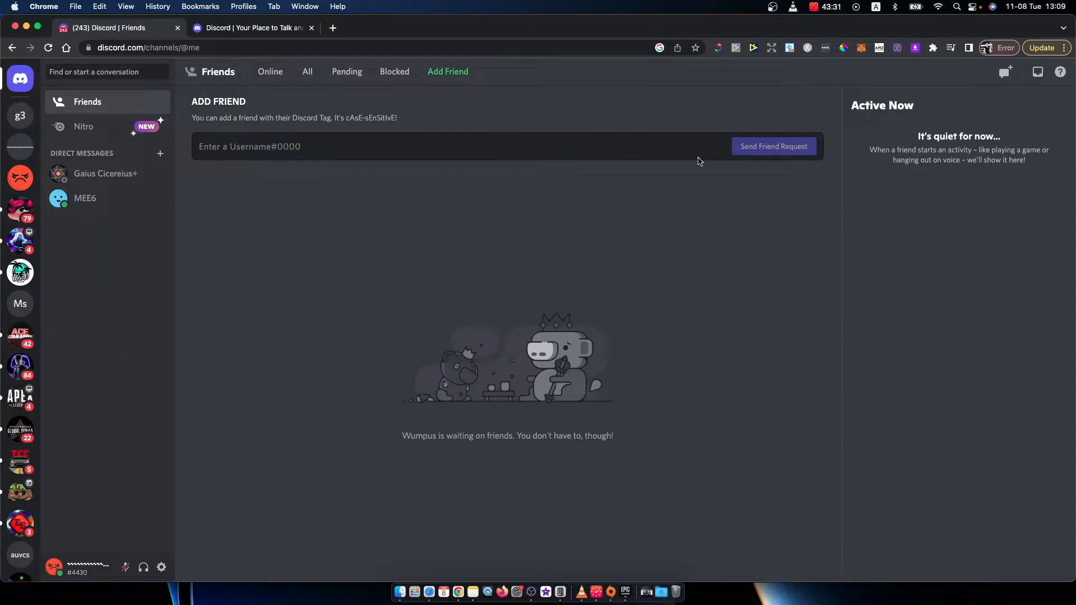
{"action": "mouse_move", "coordinate": [535, 131]}
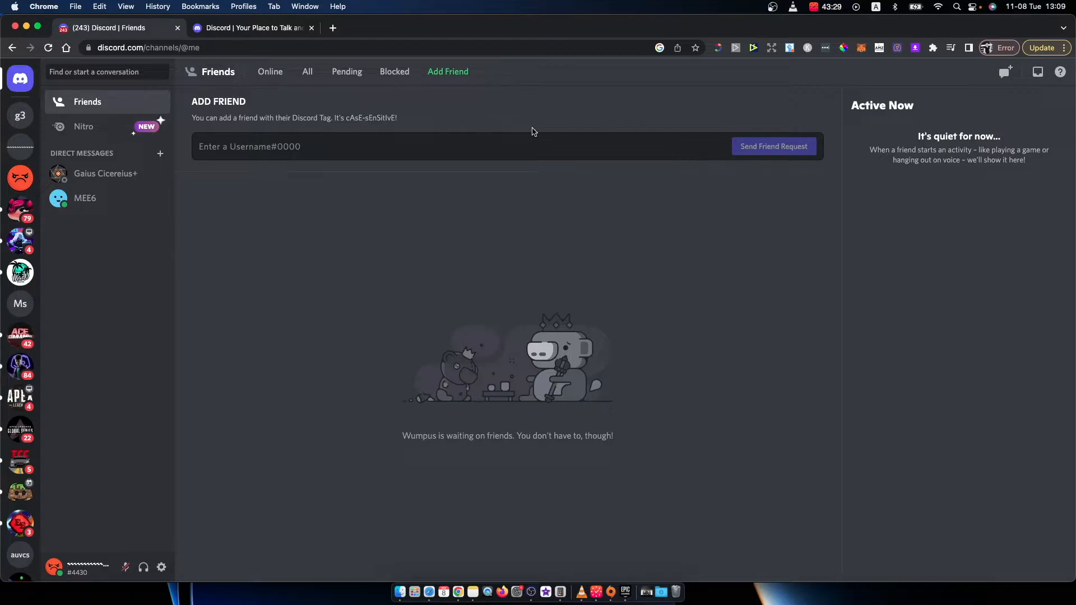
{"action": "mouse_move", "coordinate": [56, 447]}
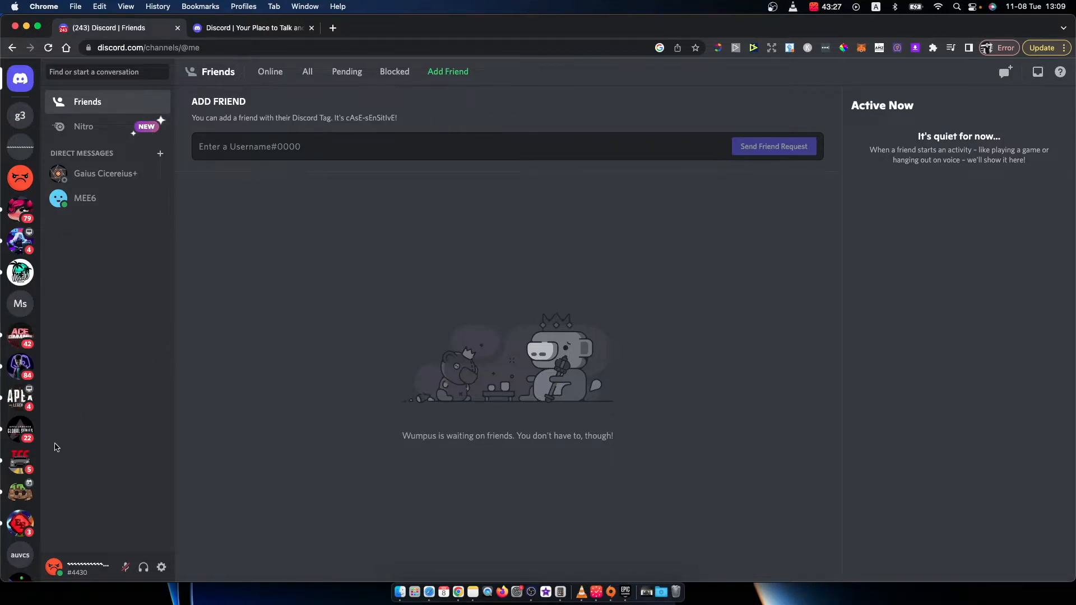
{"action": "mouse_move", "coordinate": [144, 567]}
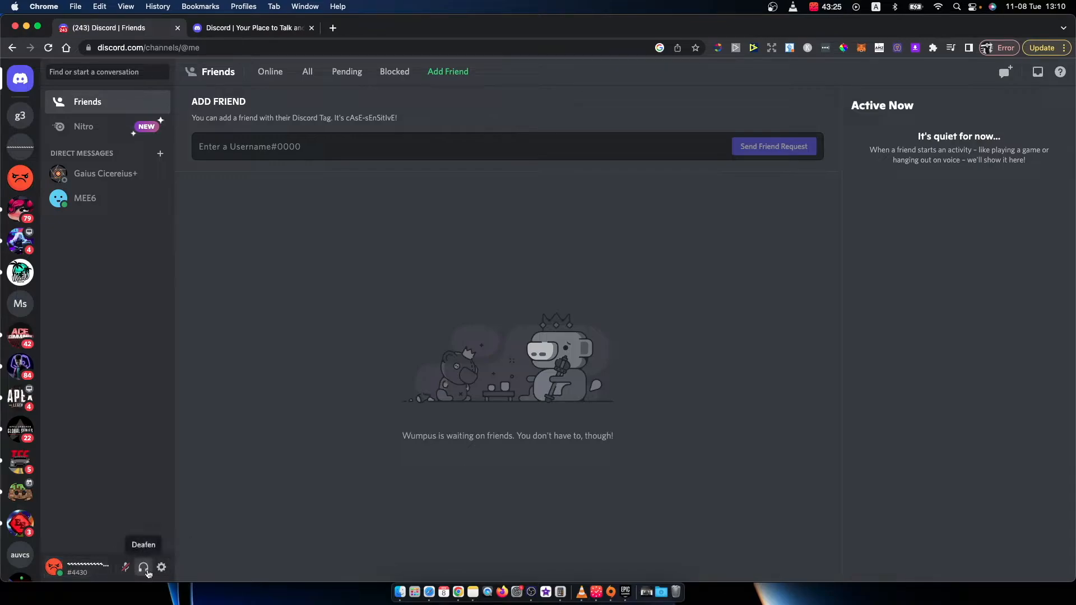
{"action": "mouse_move", "coordinate": [161, 567]}
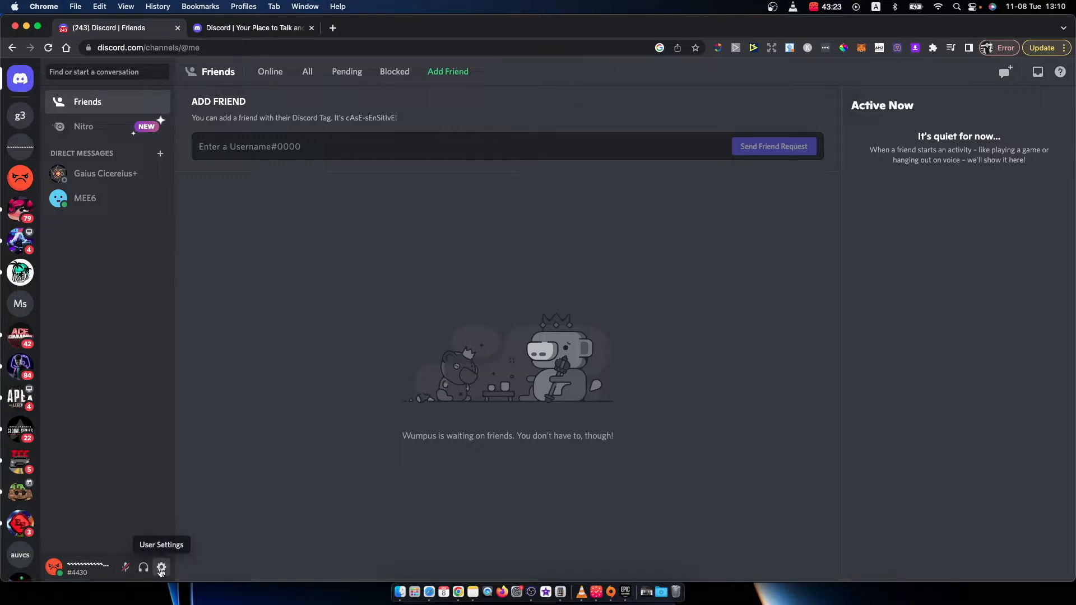
Go from User Settings into the Profiles editing page showing the blue banner
{"action": "left_click", "coordinate": [160, 567]}
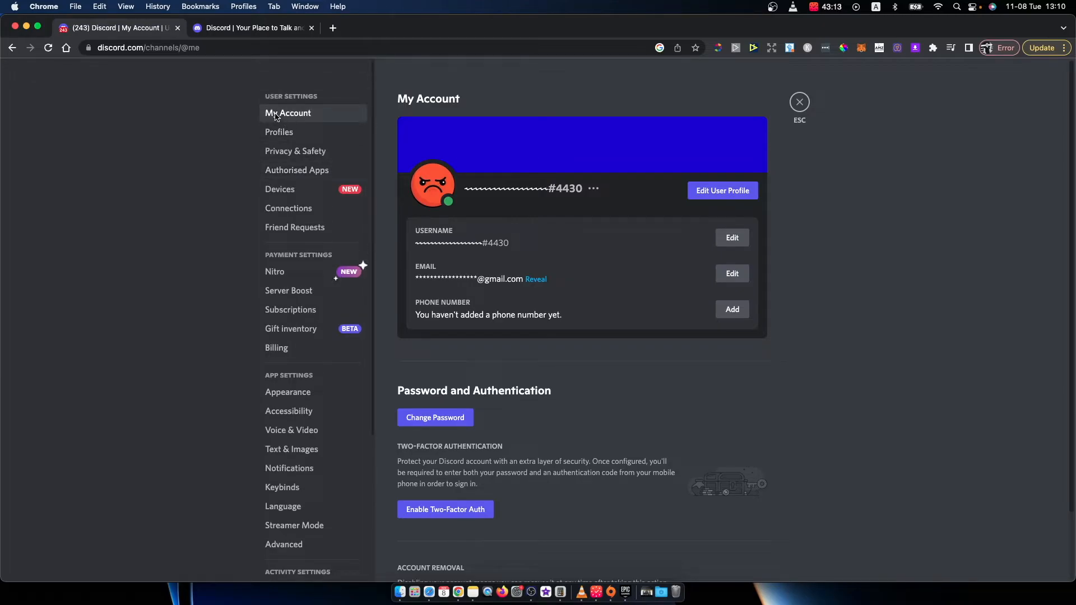
{"action": "mouse_move", "coordinate": [639, 199]}
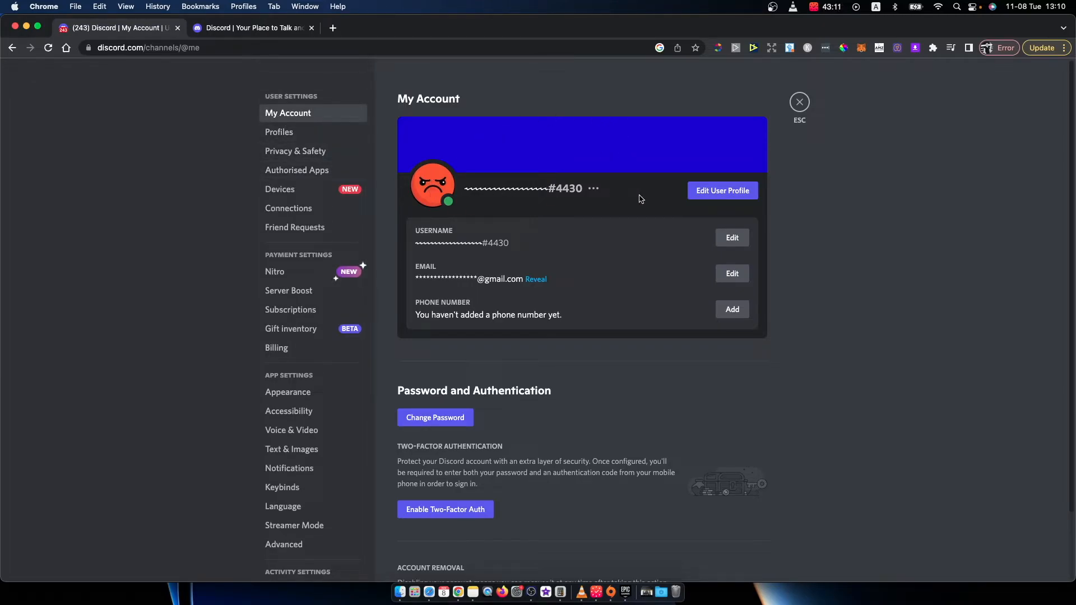
{"action": "mouse_move", "coordinate": [708, 200]}
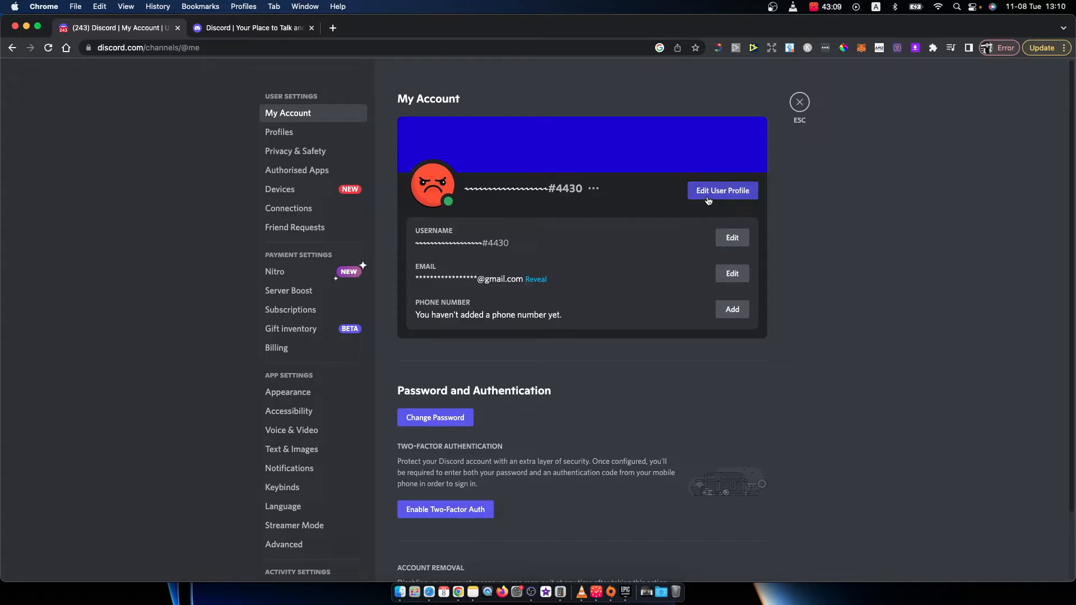
{"action": "left_click", "coordinate": [722, 191]}
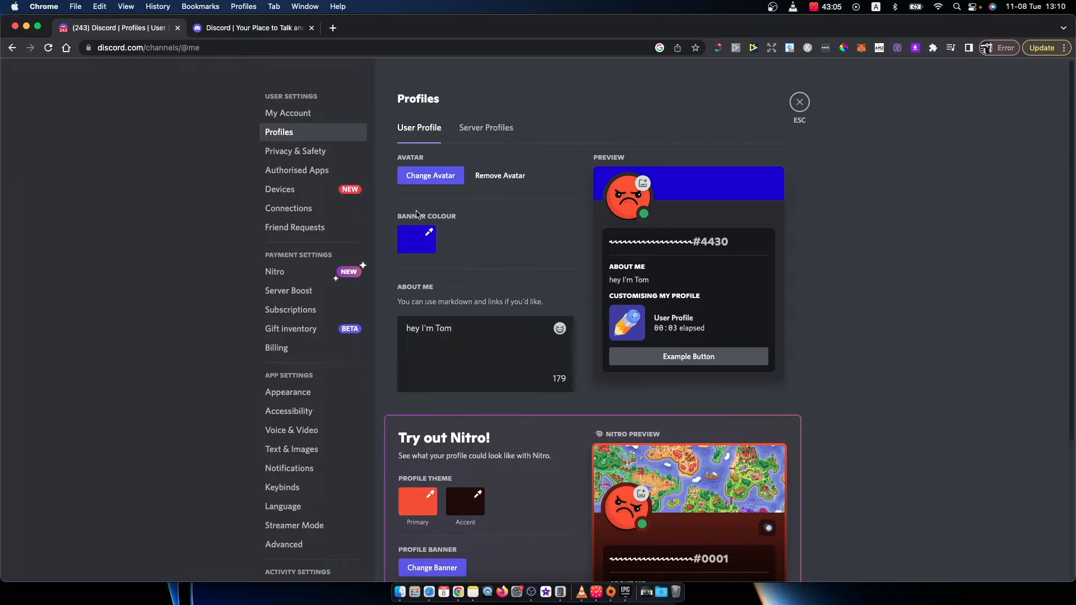
Set the banner colour to bright green (#84ff50) and save the change
{"action": "left_click", "coordinate": [417, 239]}
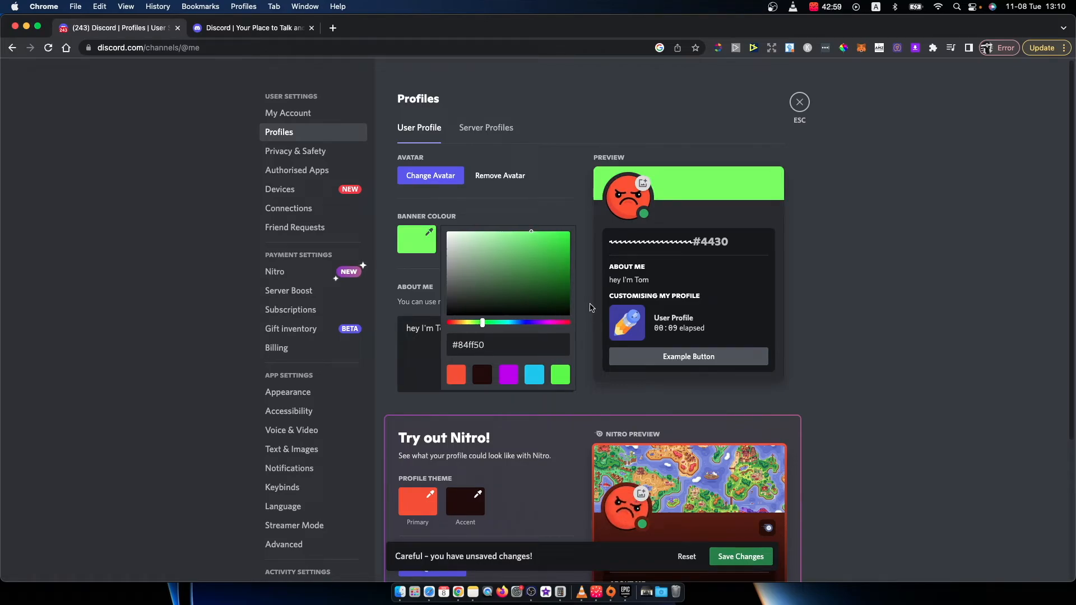
{"action": "left_click", "coordinate": [463, 264]}
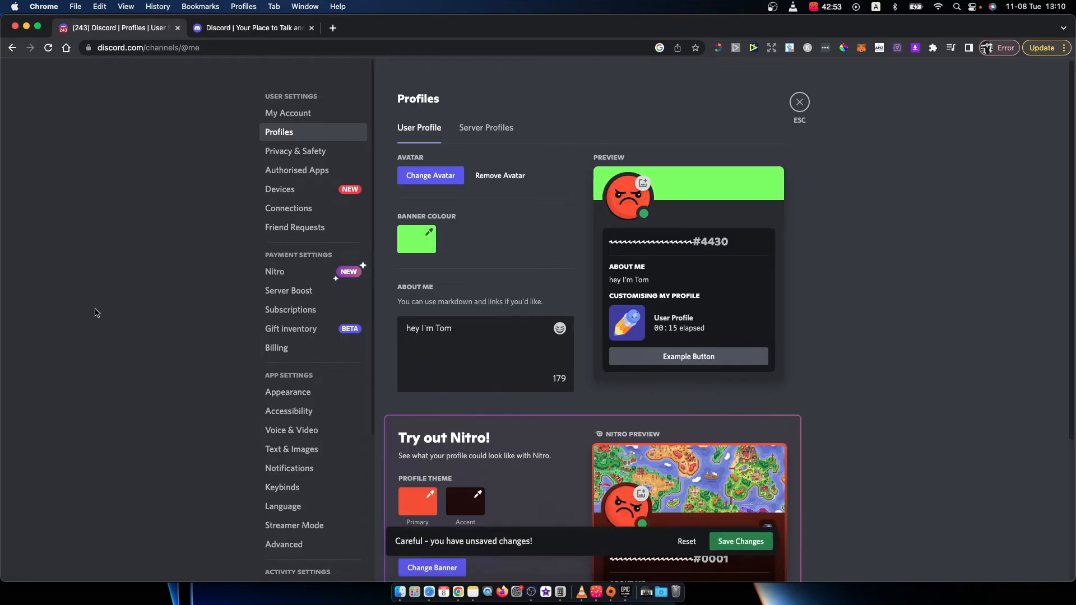
{"action": "left_click", "coordinate": [740, 540]}
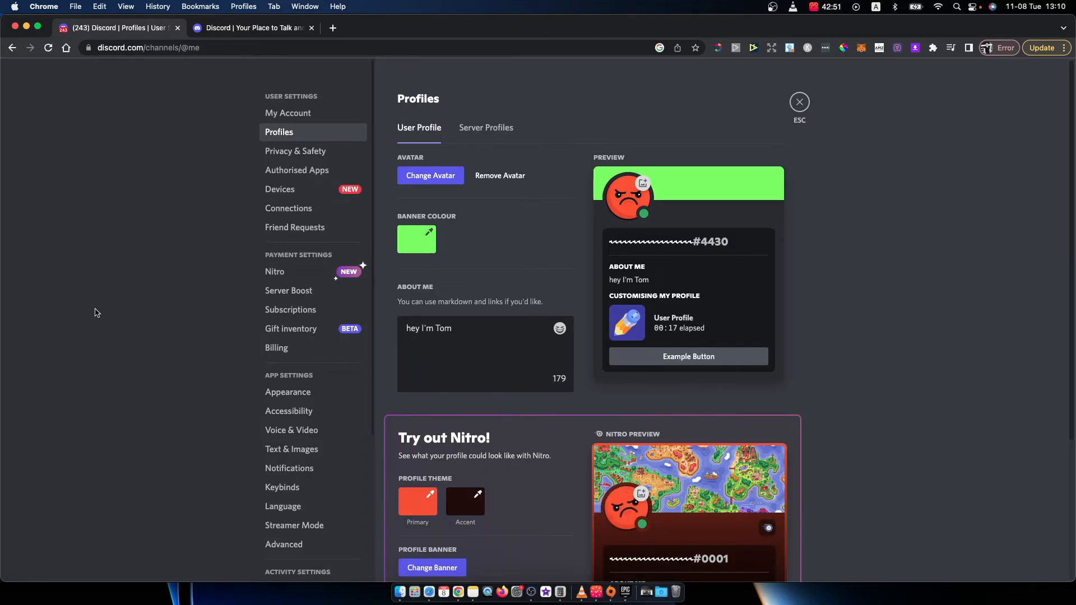
Leave User Settings and return to the Friends page
{"action": "left_click", "coordinate": [799, 102]}
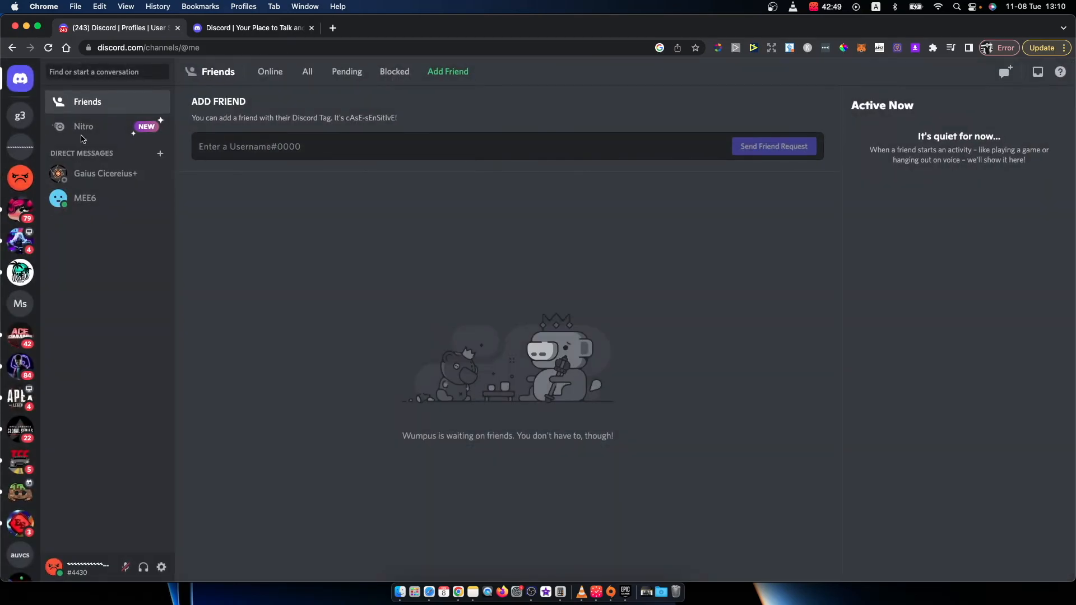
{"action": "mouse_move", "coordinate": [82, 127]}
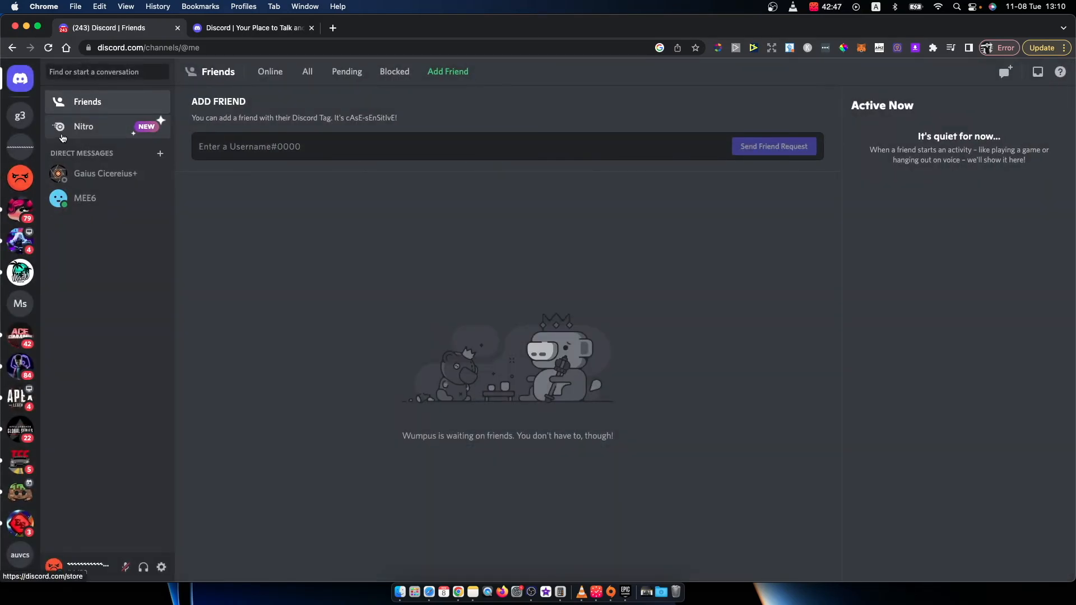